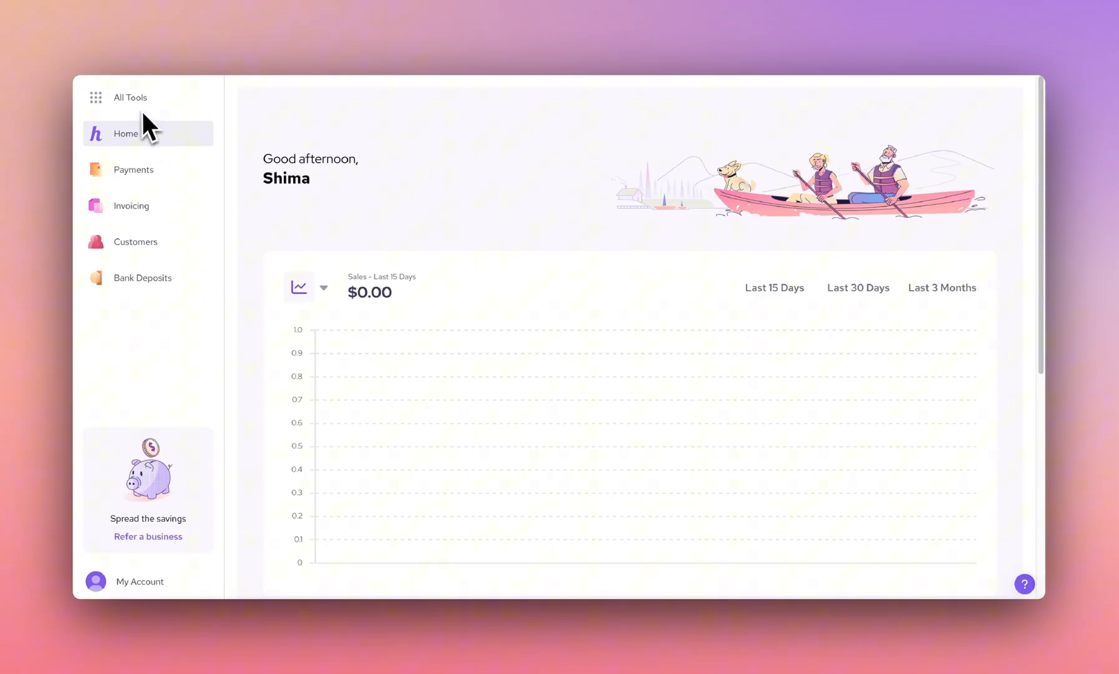
mouse_move(146, 118)
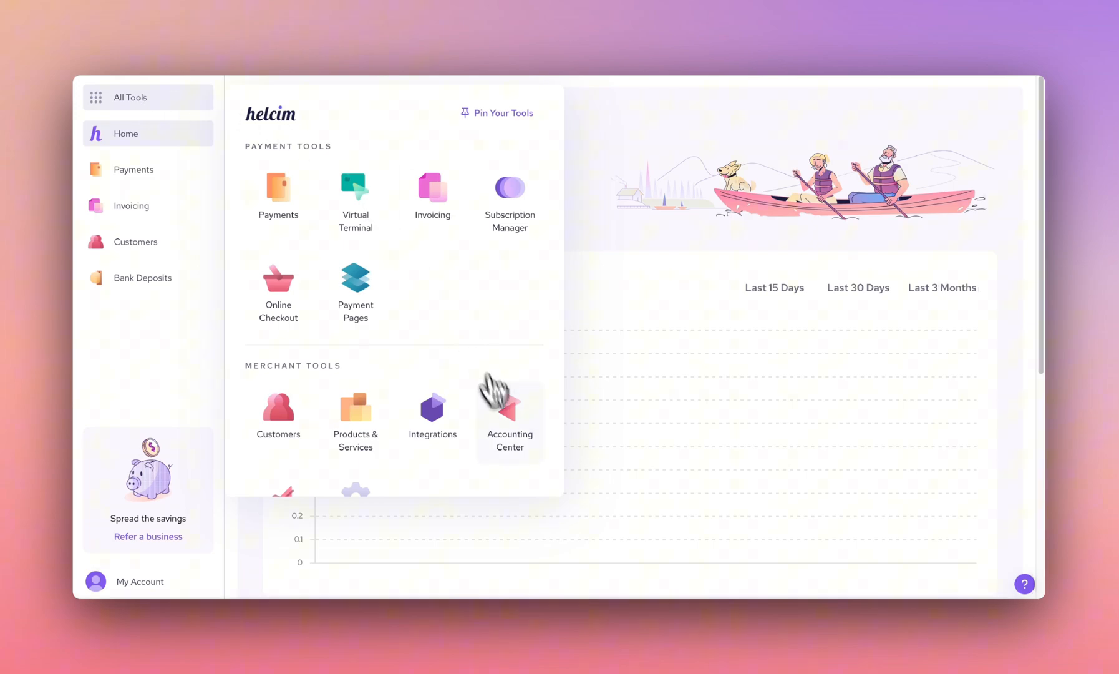
- Go to the Accounting Center's QuickBooks Online settings page
click(509, 417)
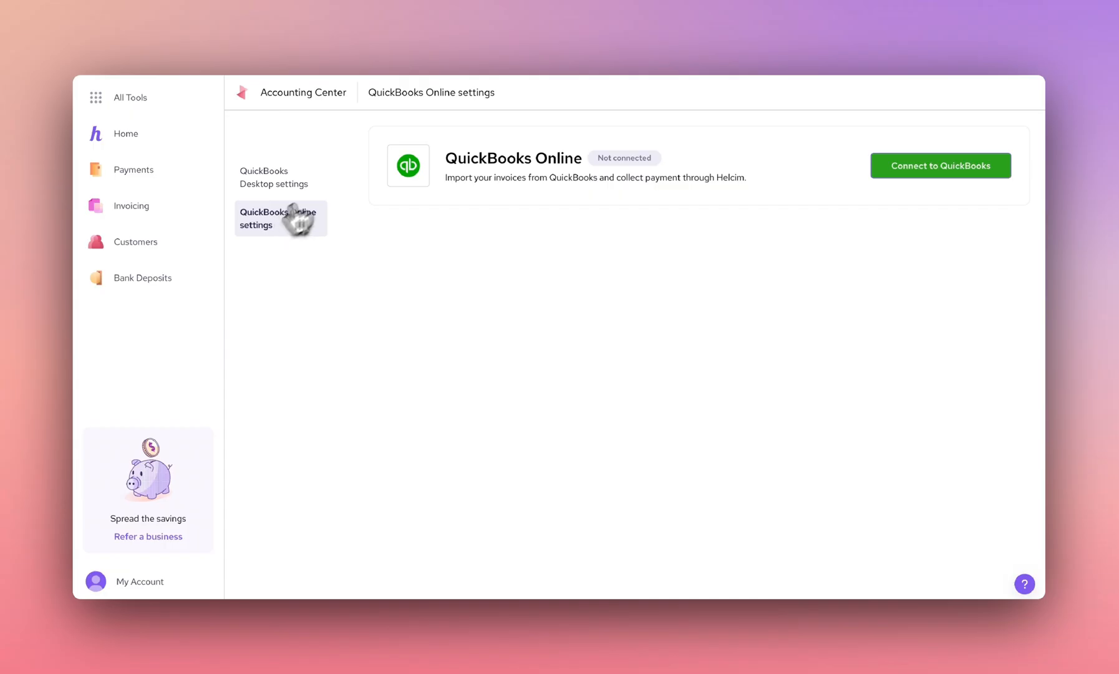
mouse_move(937, 193)
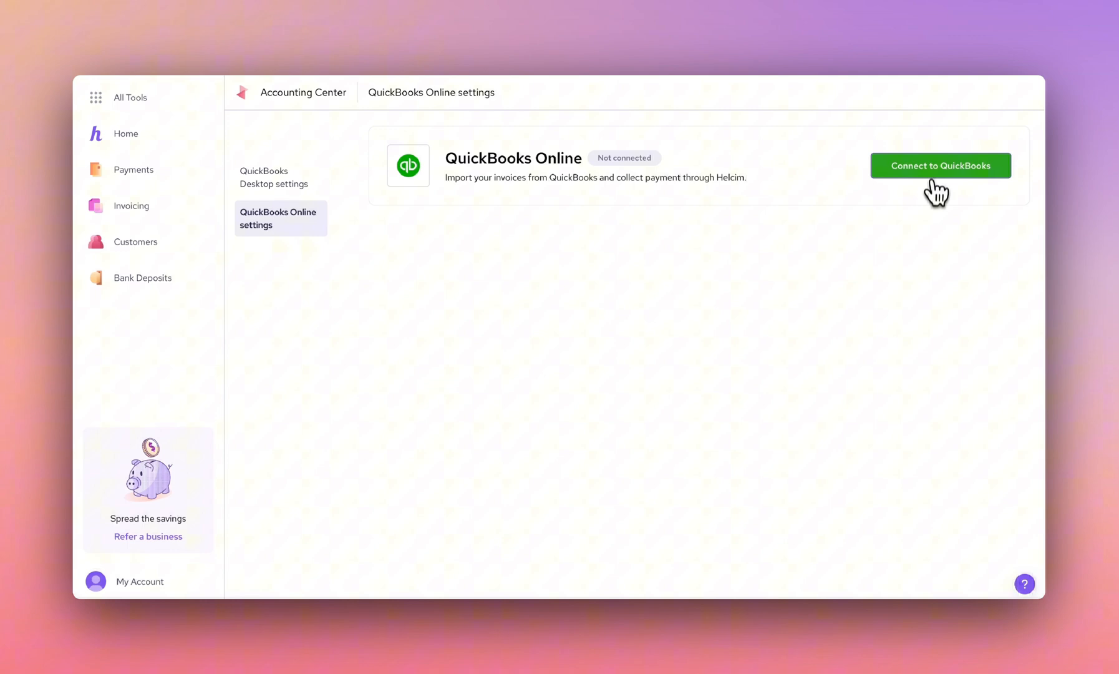
- Sign in to Intuit QuickBooks and approve the Helcim Sync connection
click(939, 165)
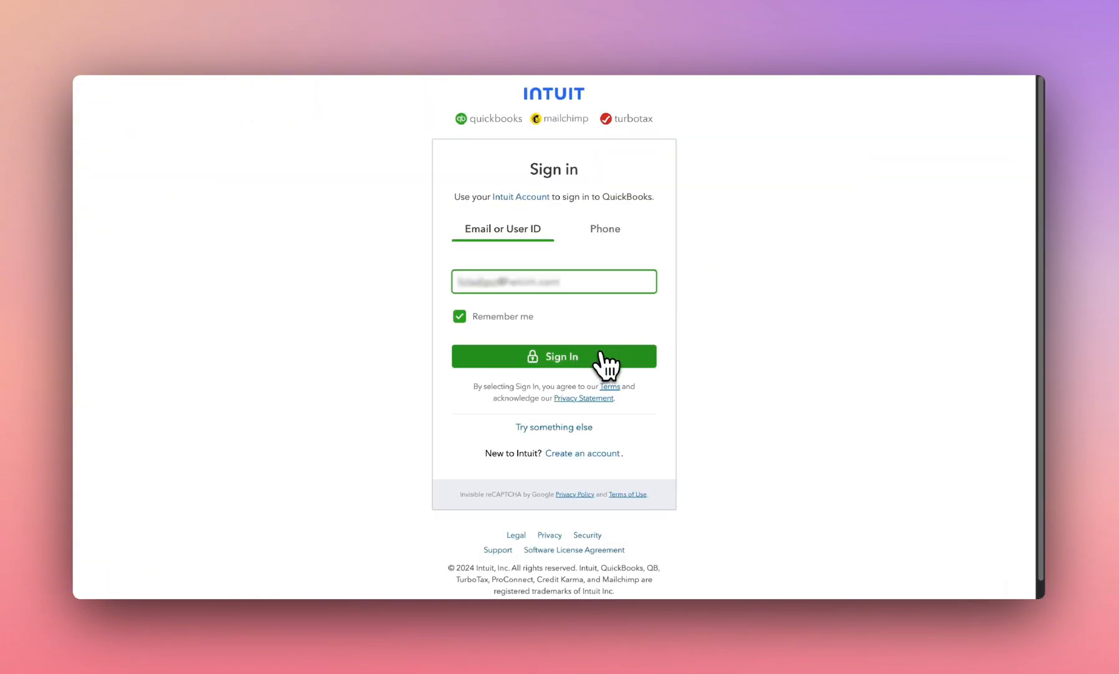
click(553, 356)
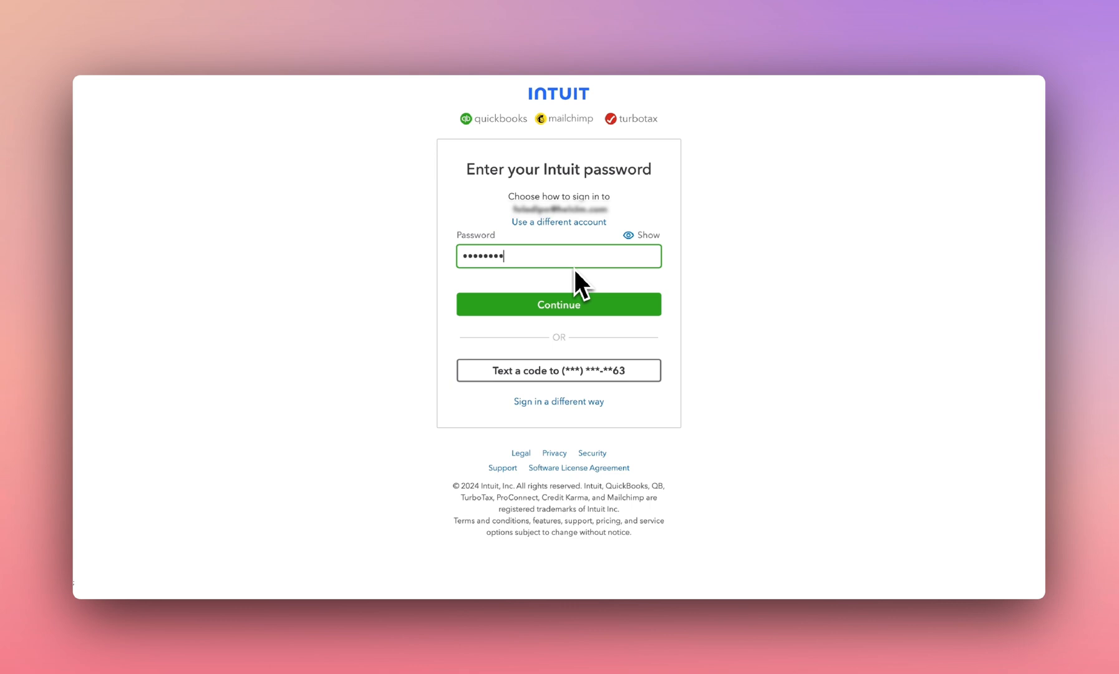
click(558, 303)
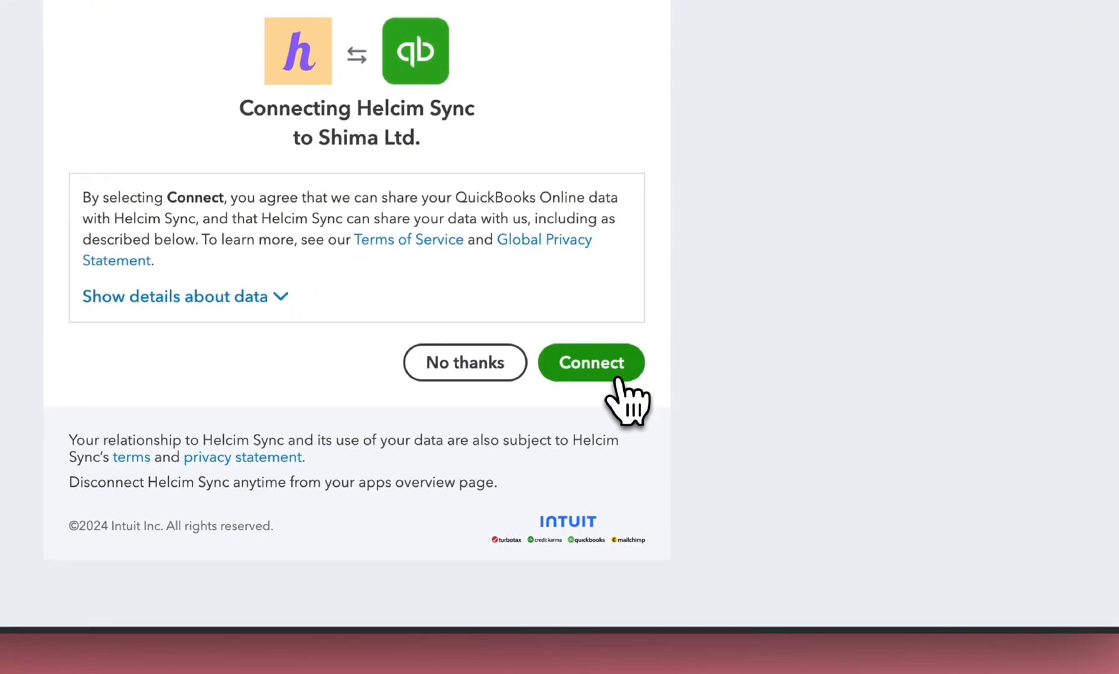
click(590, 363)
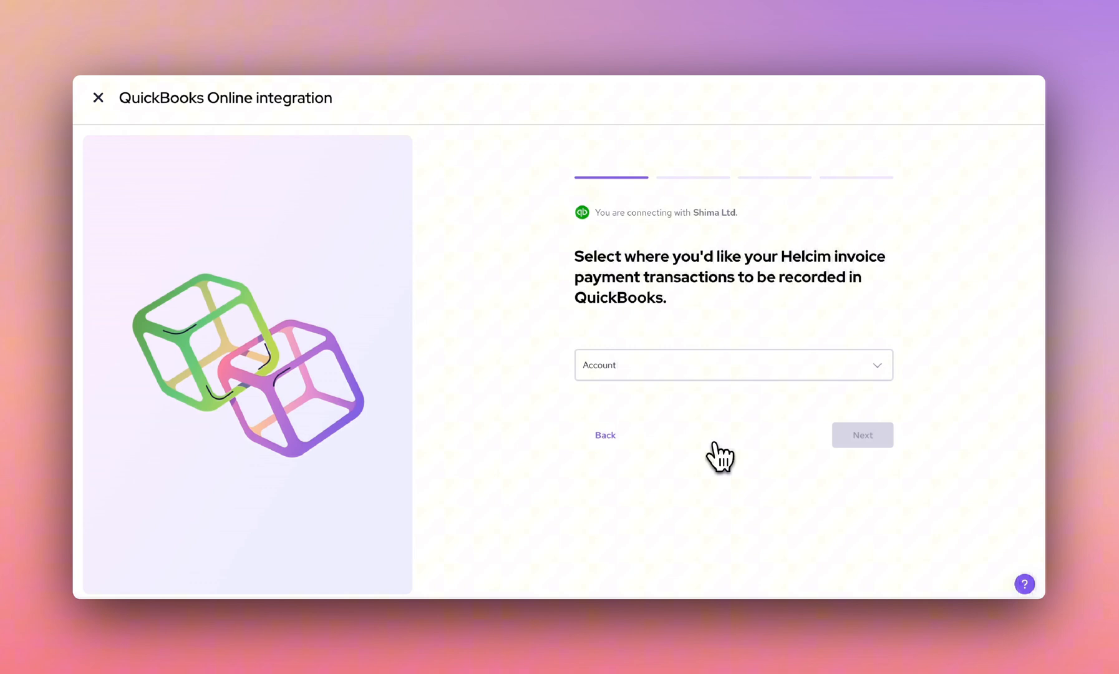
- Record payments to Undeposited Funds and enable importing existing unpaid invoices
click(732, 365)
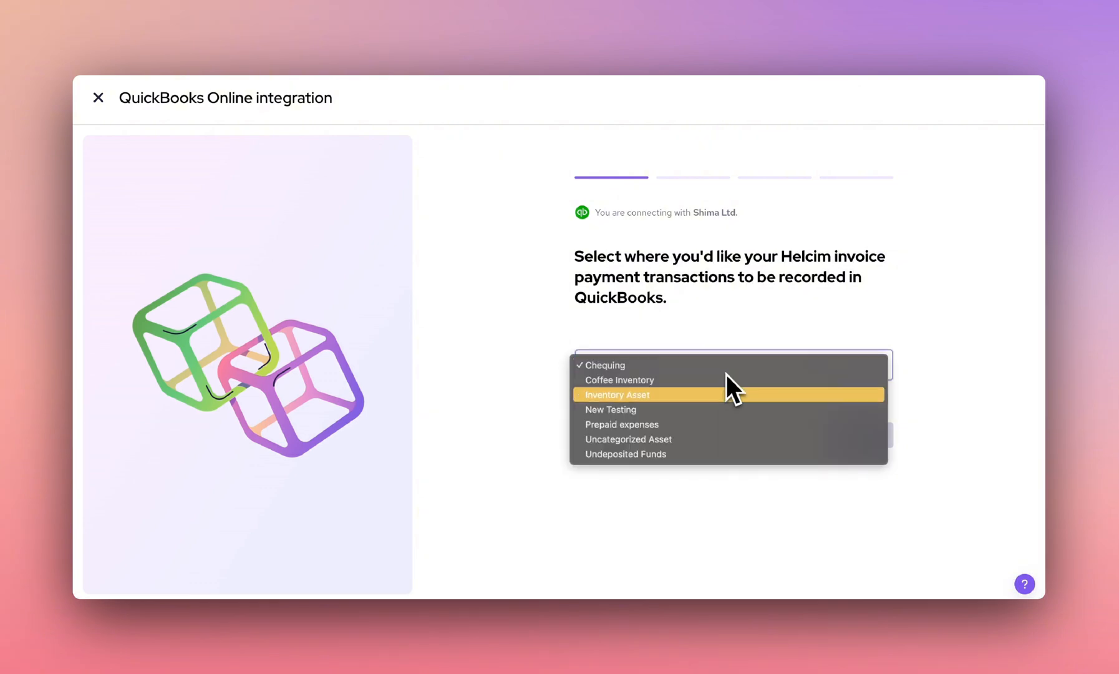
click(625, 454)
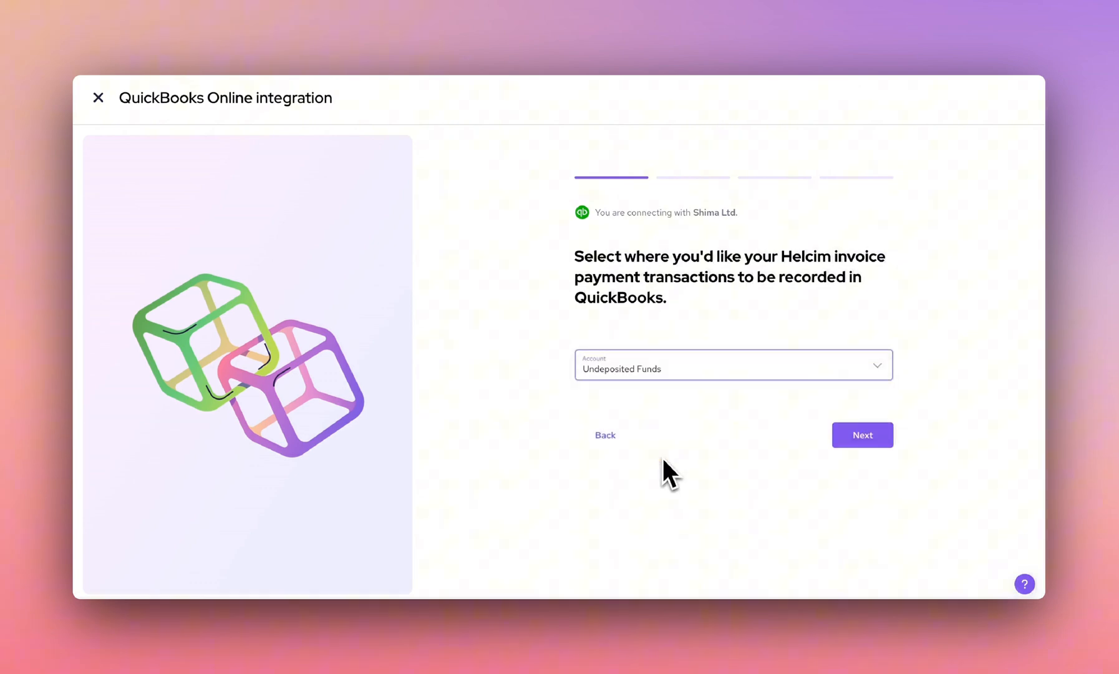
click(861, 434)
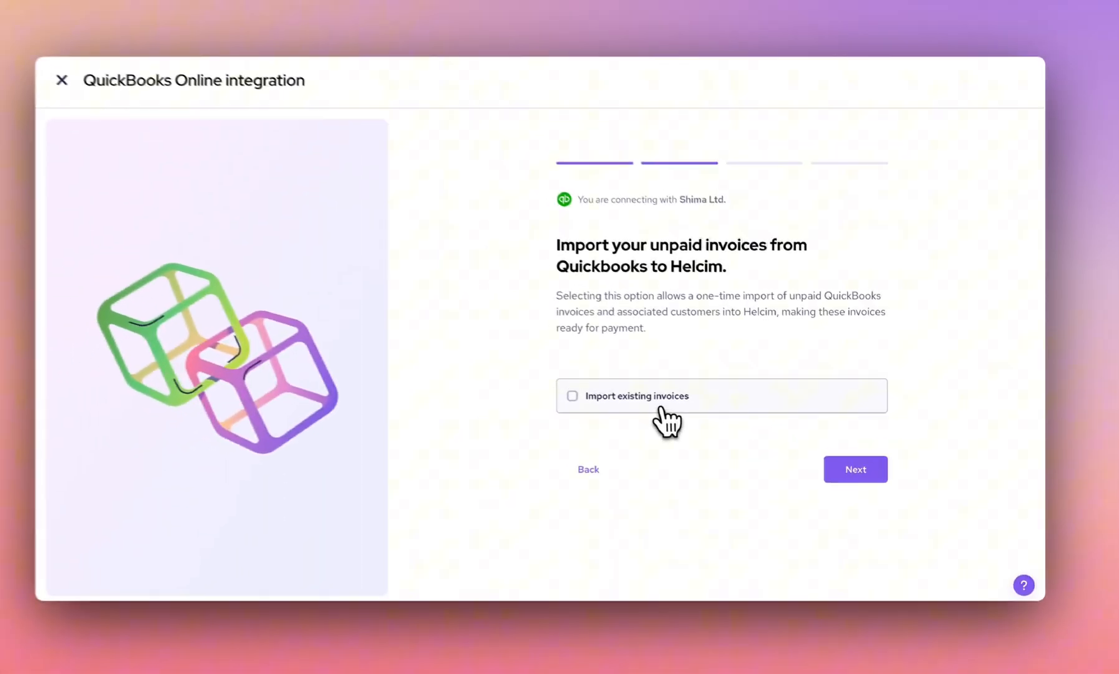
click(572, 396)
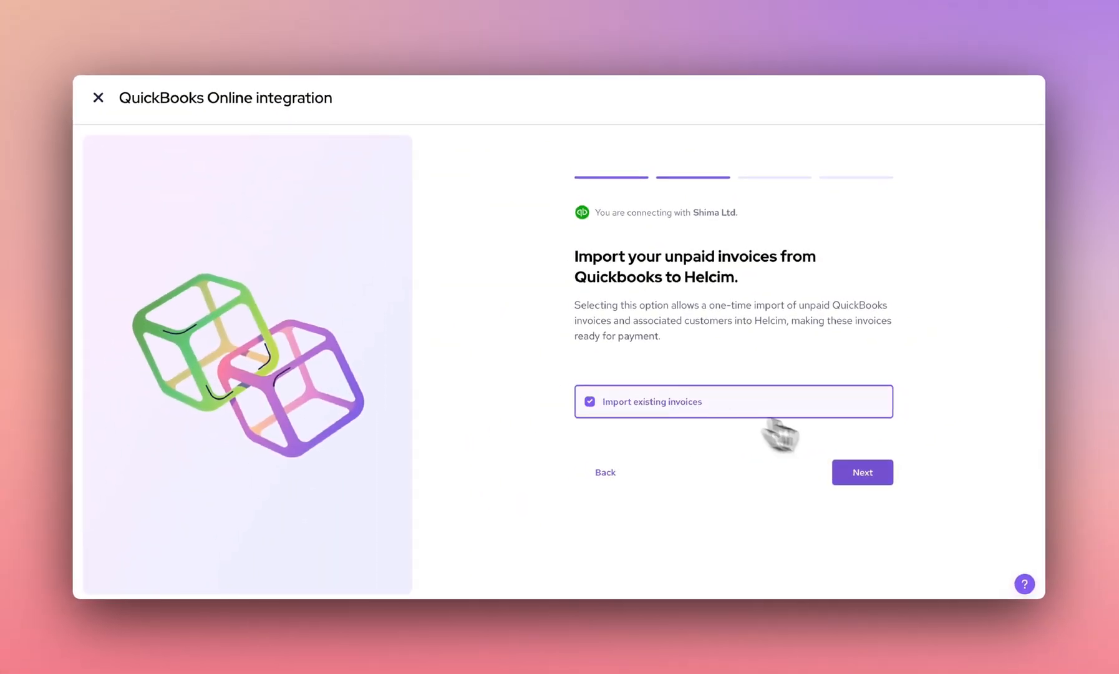
click(862, 472)
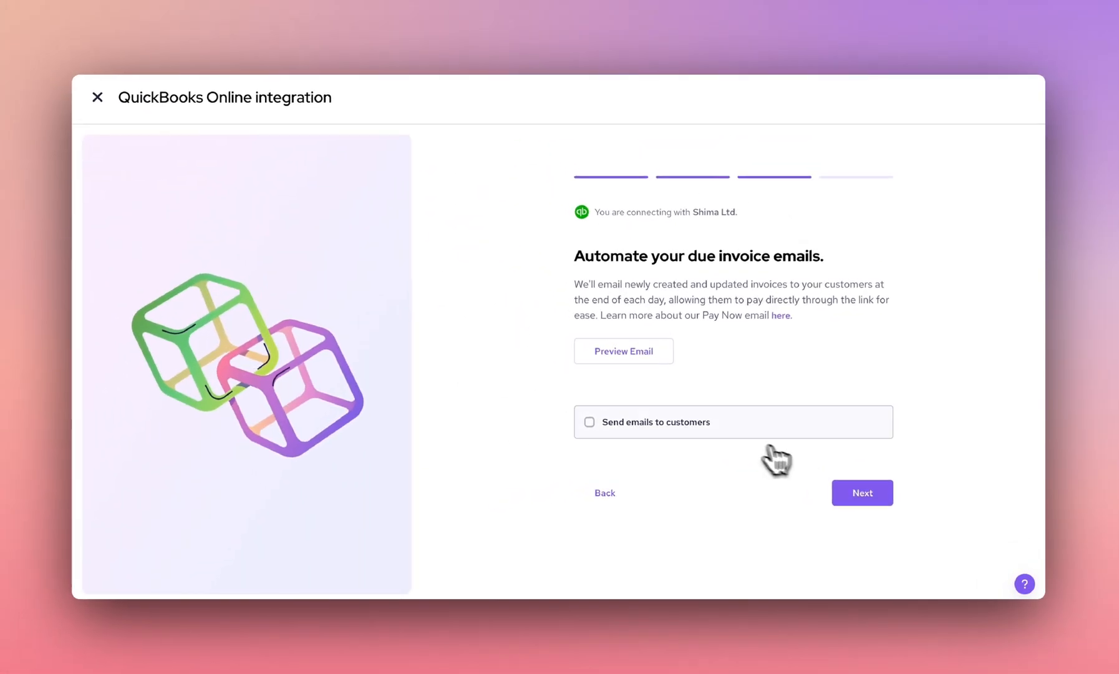
- Enable sending invoice emails to customers, save, and reach the Congratulations page
click(589, 421)
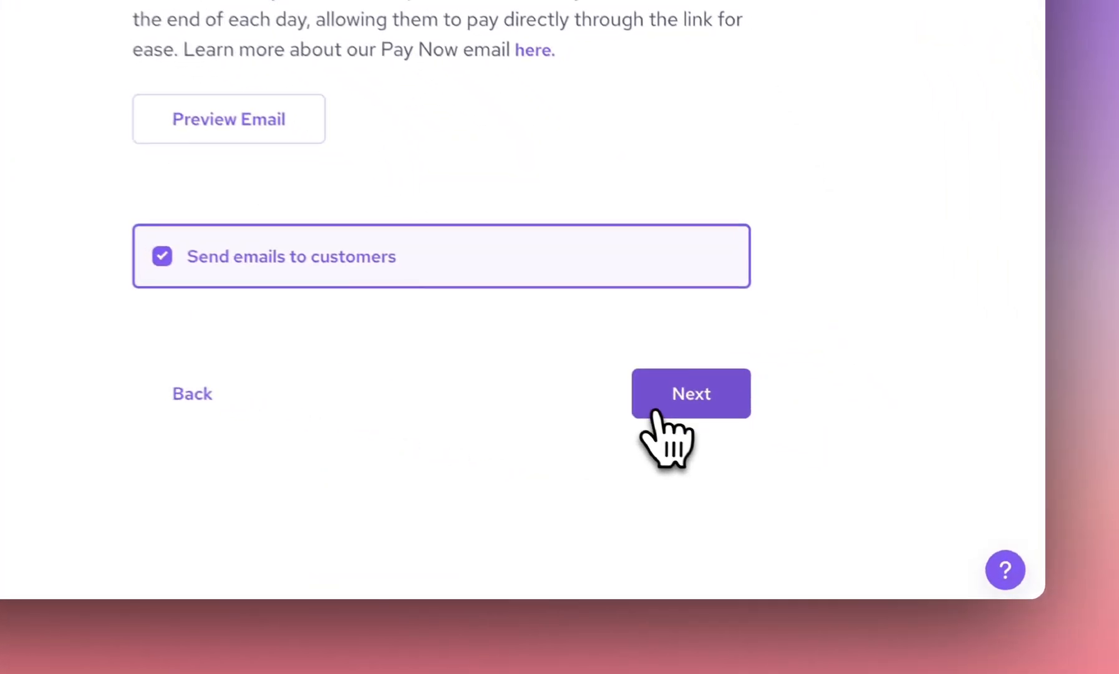
click(689, 392)
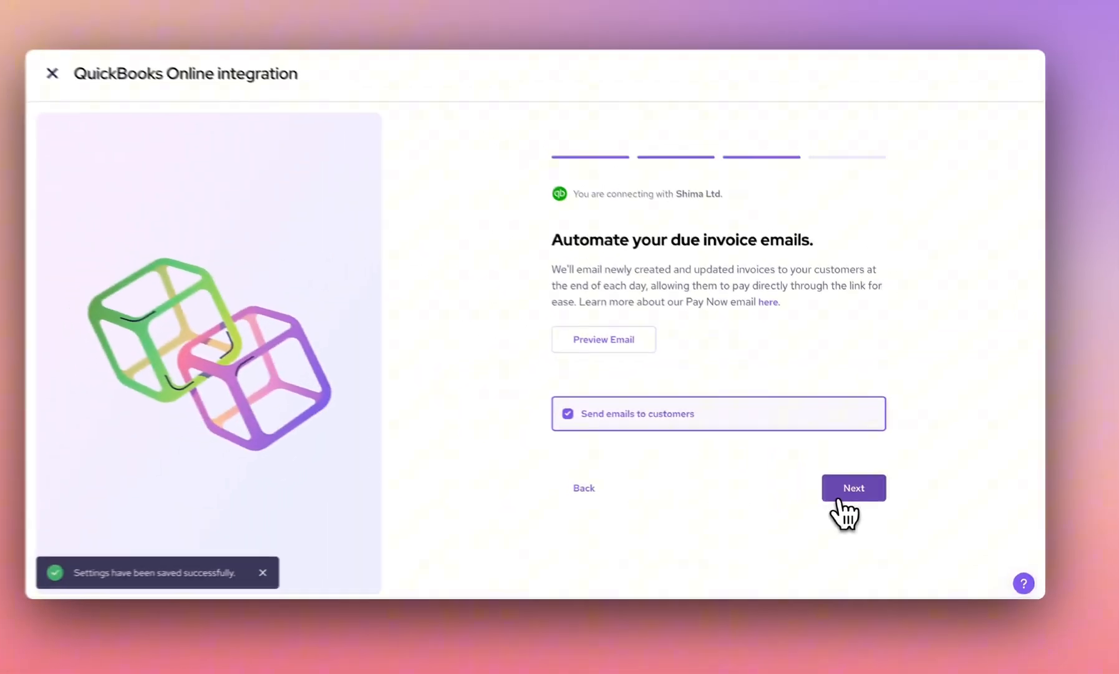
click(853, 487)
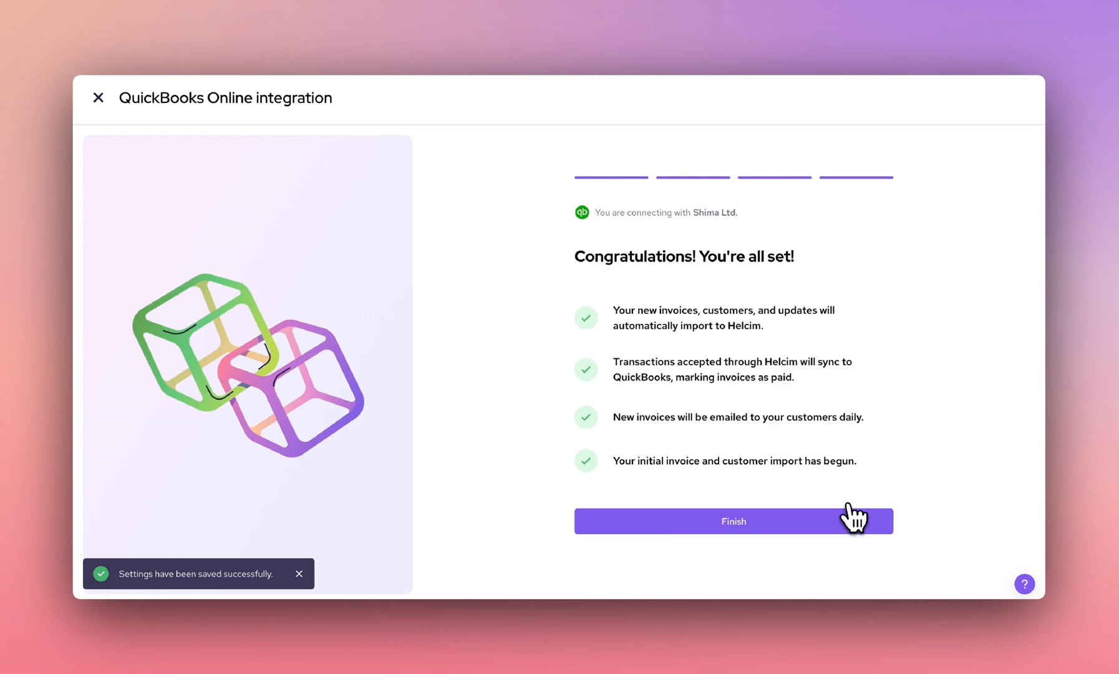